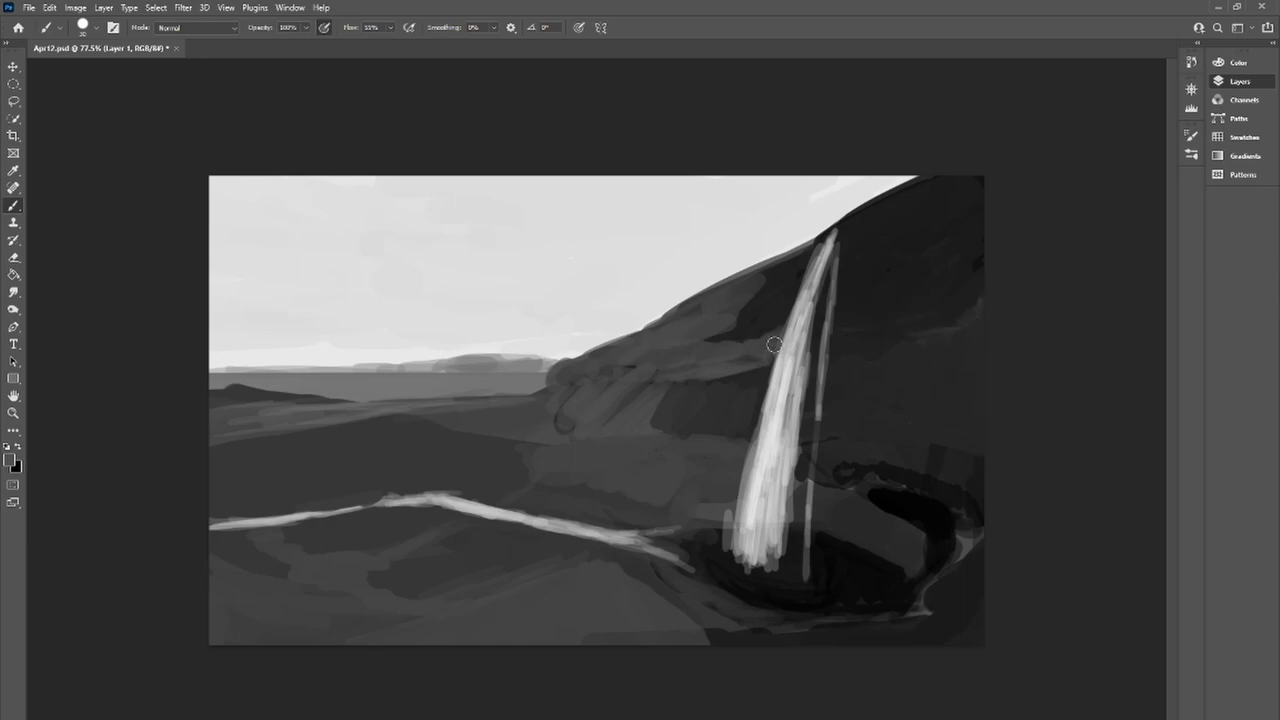
Paint grey rock strata into the cliff face and white spray at the waterfall's base
drag(776, 344, 782, 256)
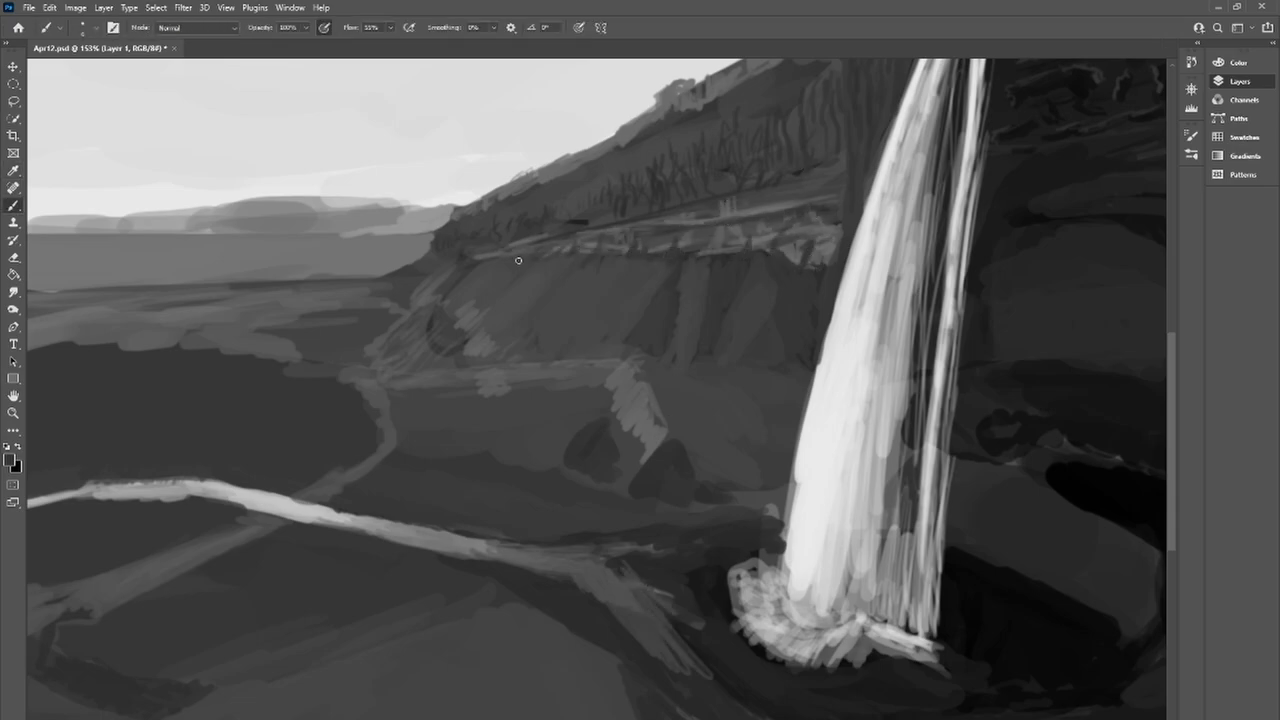
drag(518, 260, 436, 420)
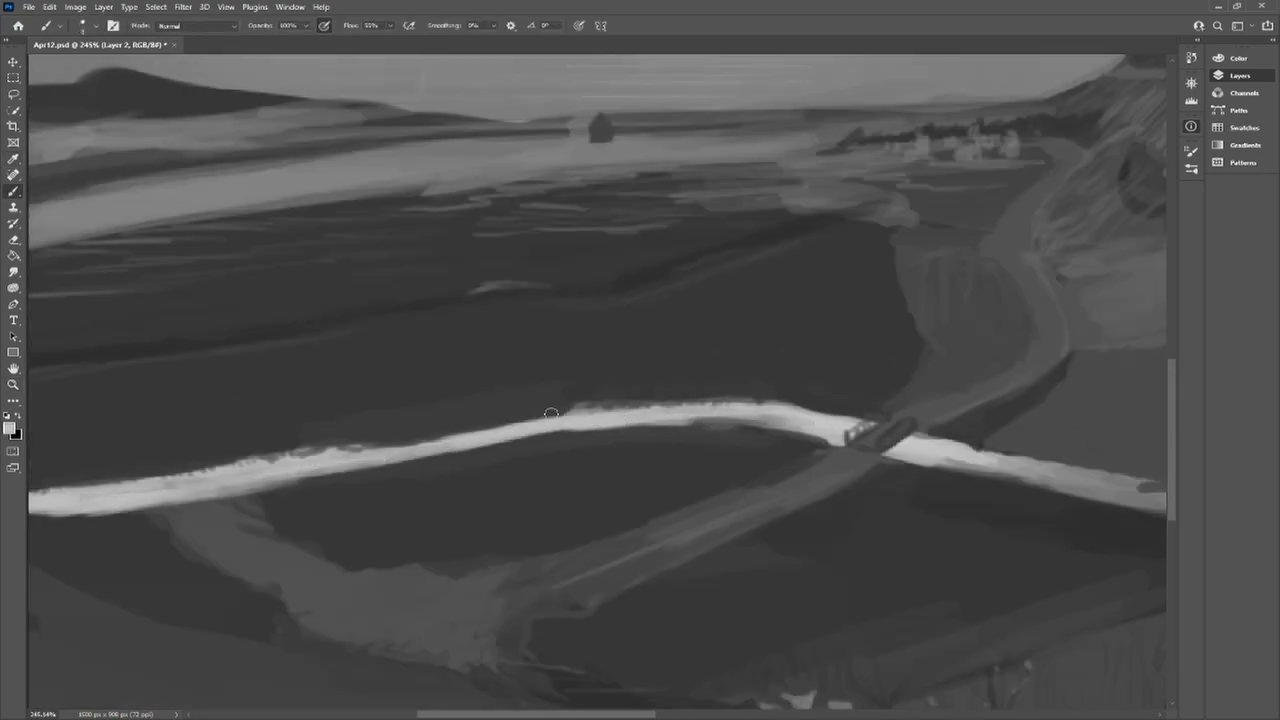
Darken the grassy field beneath the bright river into even tones and tidy its edges
drag(550, 412, 588, 660)
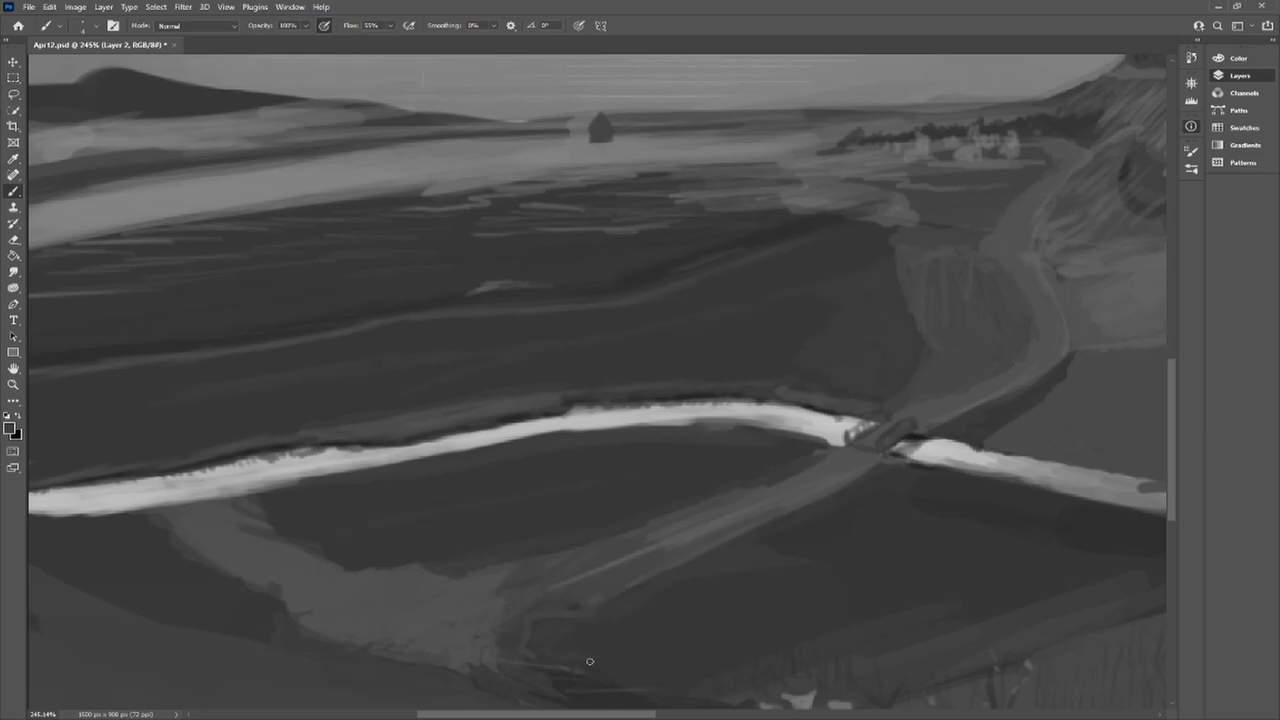